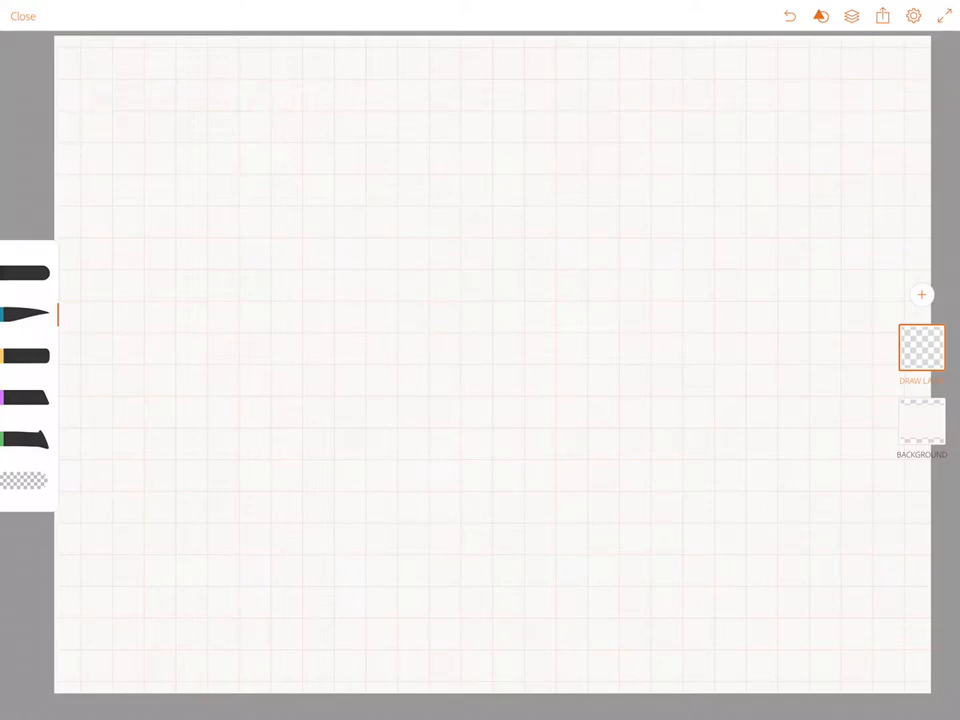
Step: Close the gridded drawing and return to the project overview page
left_click(24, 16)
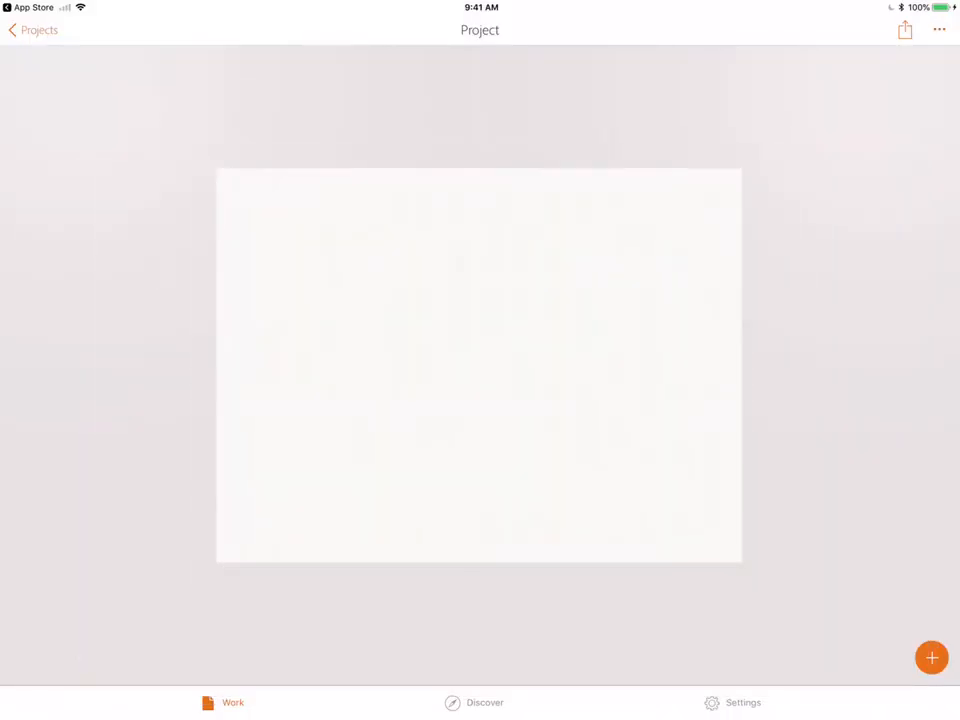
Step: Create a new blank drawing using the iPad Pro (Landscape) format preset
left_click(932, 656)
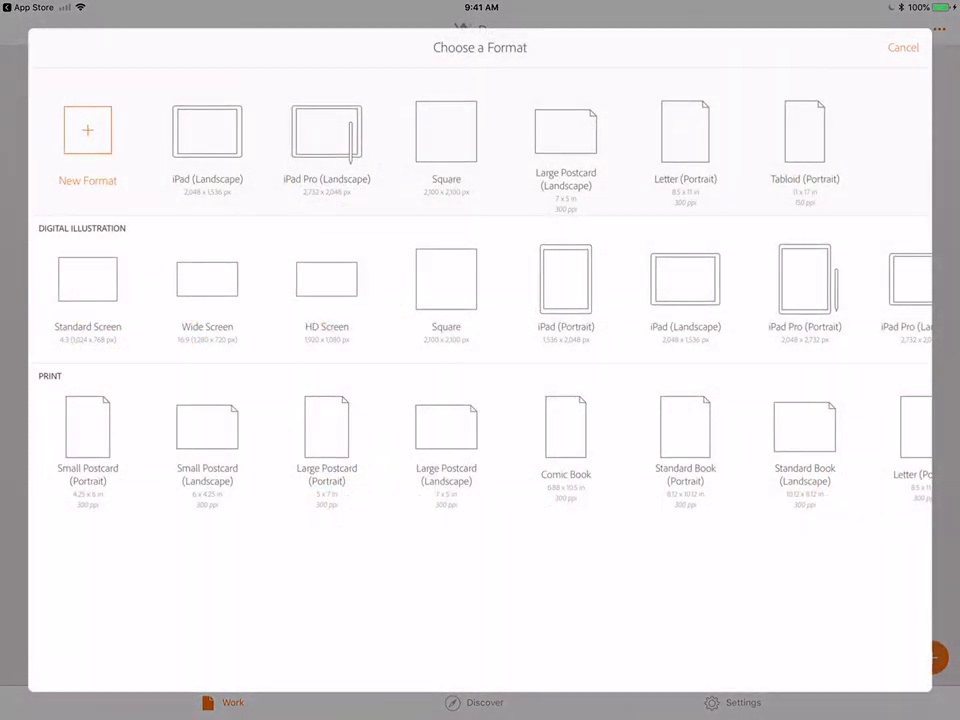
left_click(208, 130)
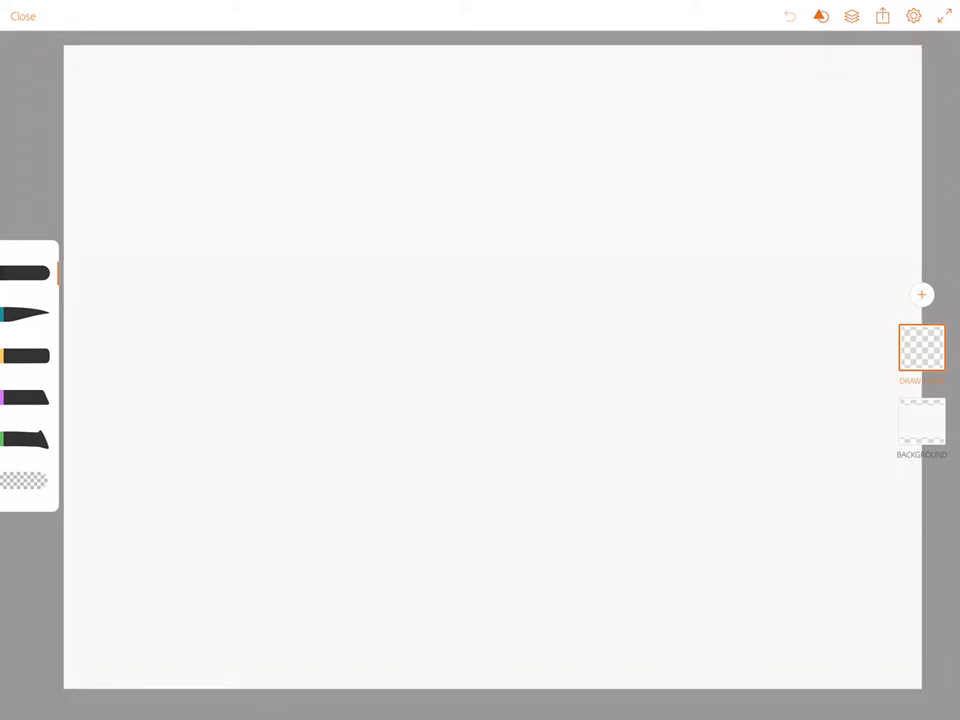
Step: Add a graph grid to the canvas from Settings, showing the default 32 px spacing
left_click(912, 16)
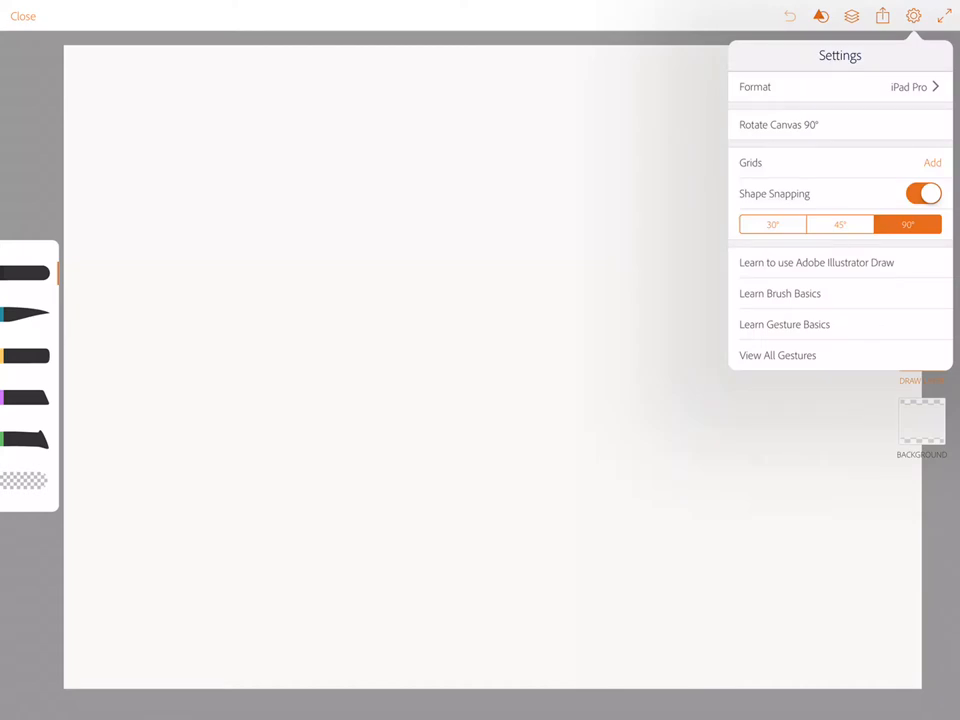
left_click(932, 162)
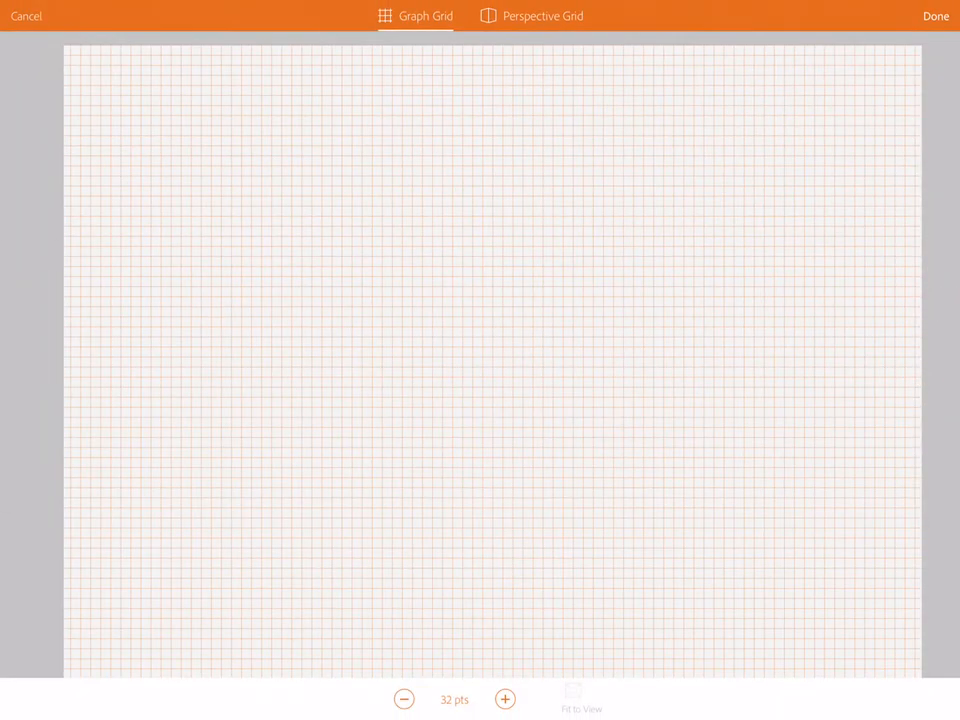
Step: Increase the graph grid cell size from 32 pts up to about 70–75 pts
left_click(504, 700)
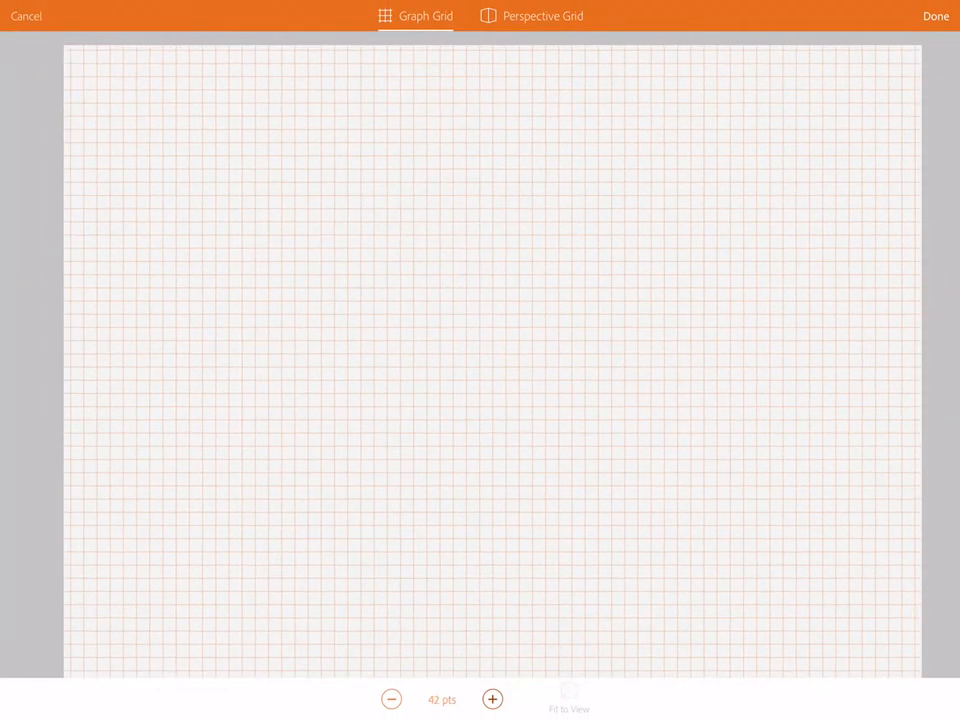
left_click(492, 700)
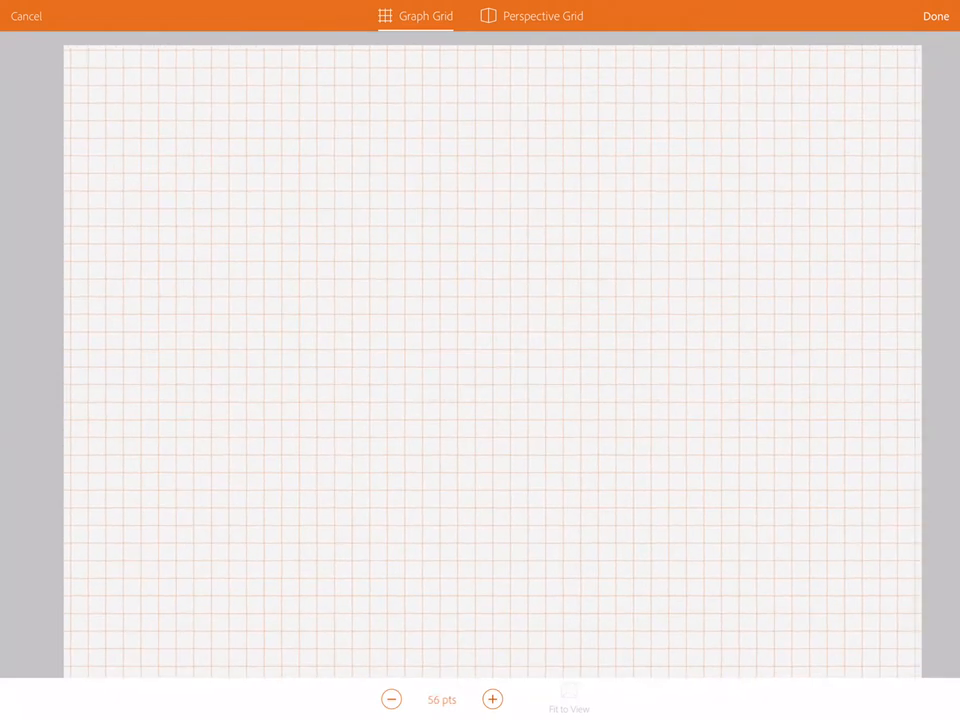
left_click(492, 700)
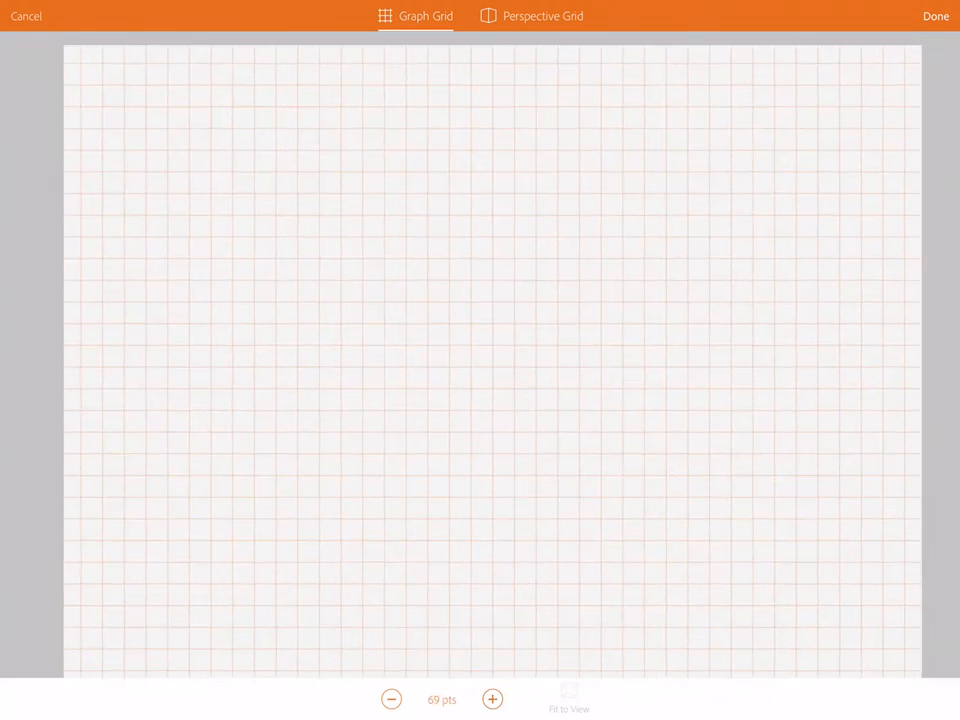
left_click(492, 700)
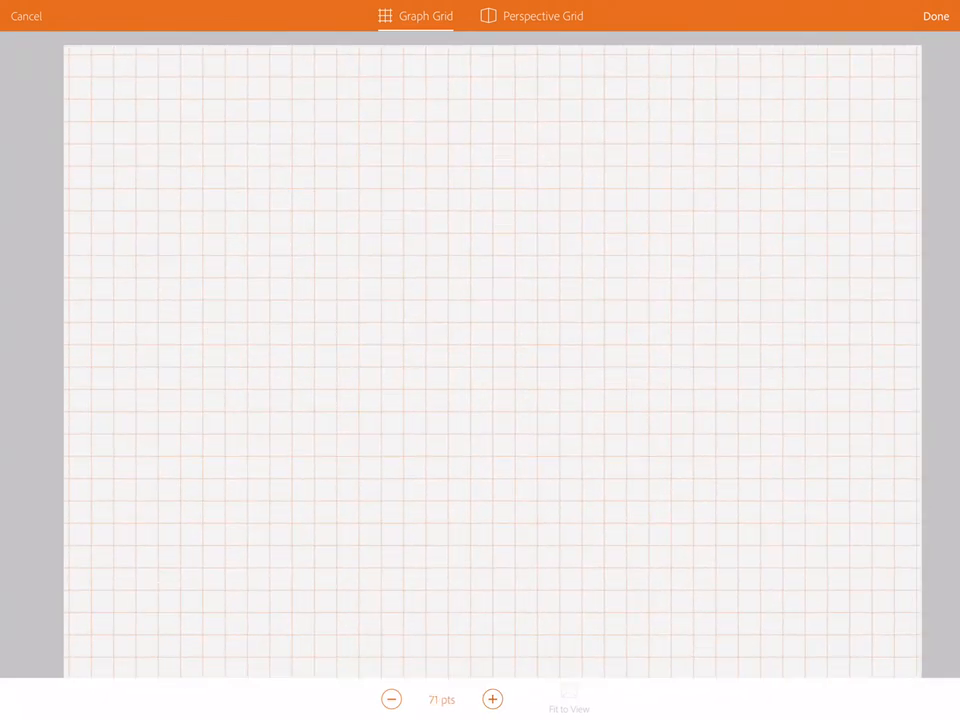